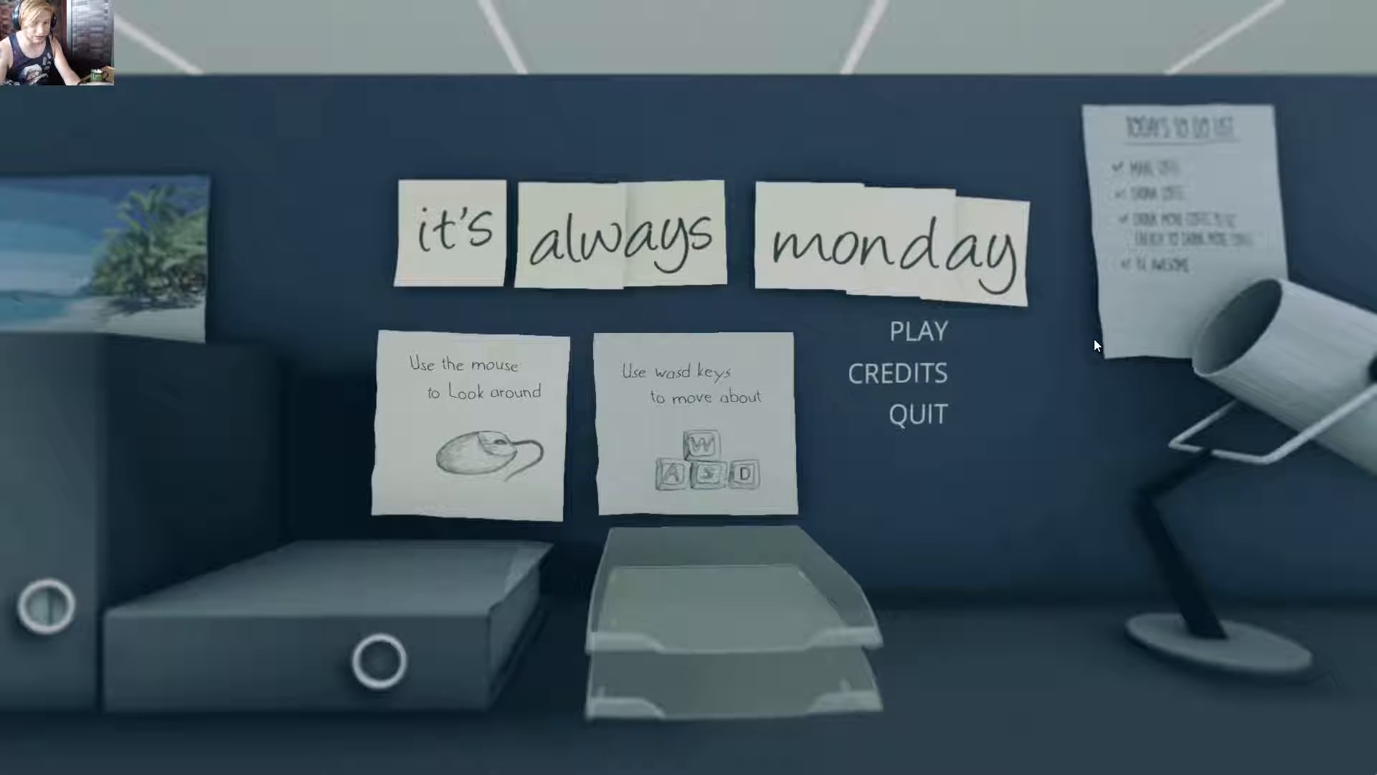
Choose PLAY on the title menu to bring up the controls instruction screen
{"action": "left_click", "coordinate": [917, 331]}
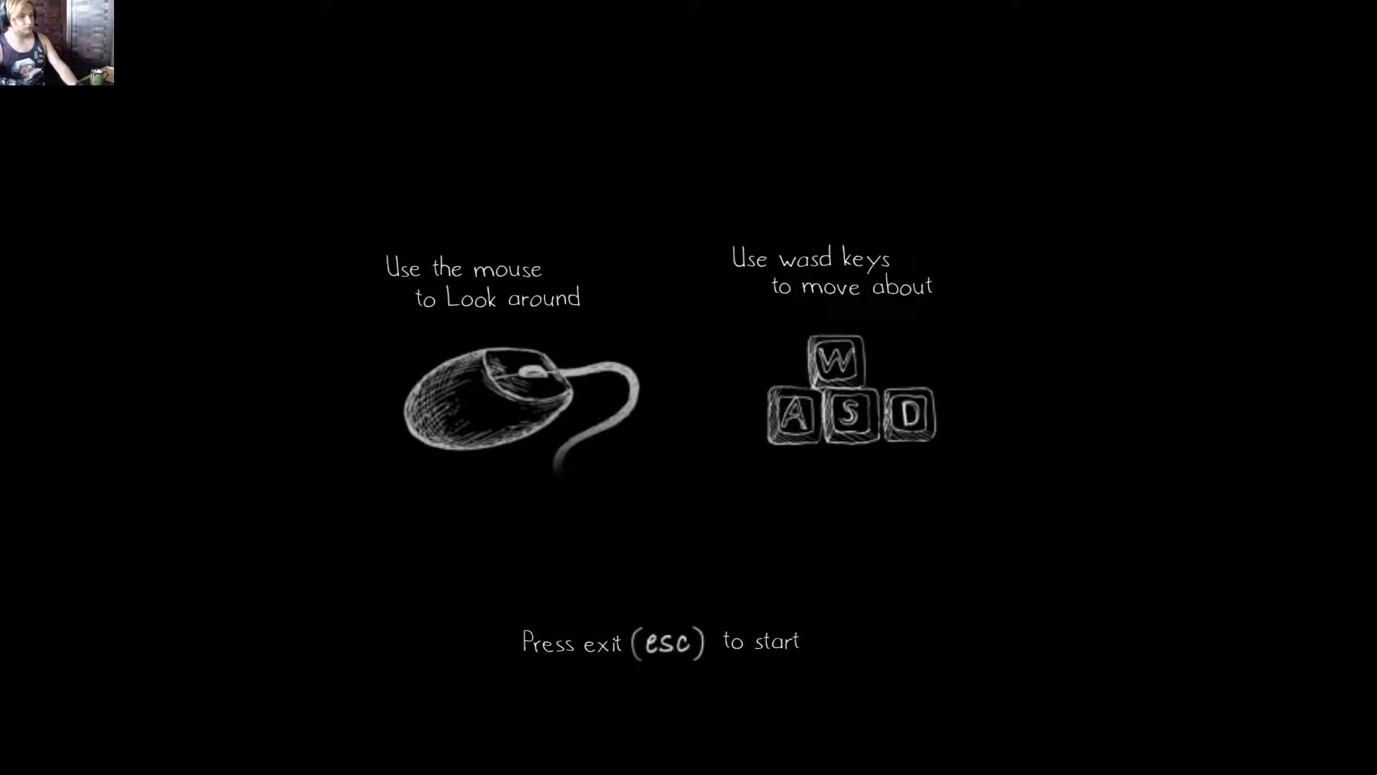